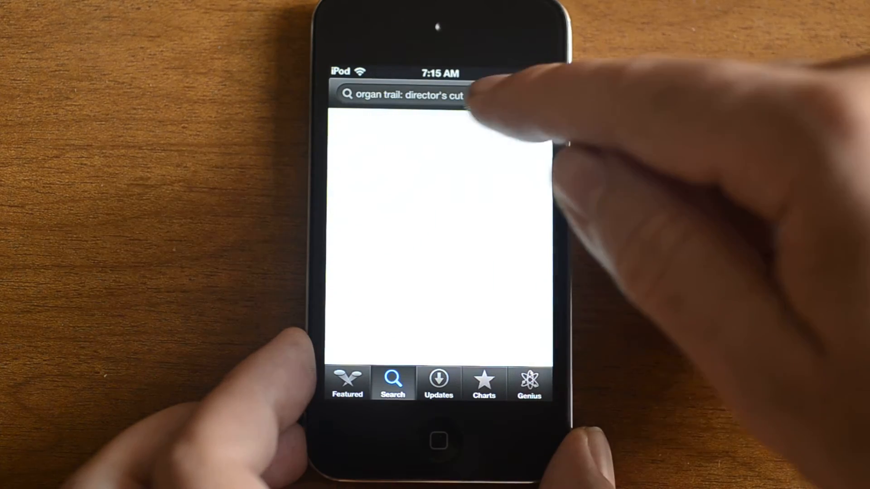
- Search the App Store for 'yout' and choose the 'youtube' suggestion, after which the store crashes to the home screen
{"action": "left_click", "coordinate": [405, 94]}
{"action": "type", "text": "you"}
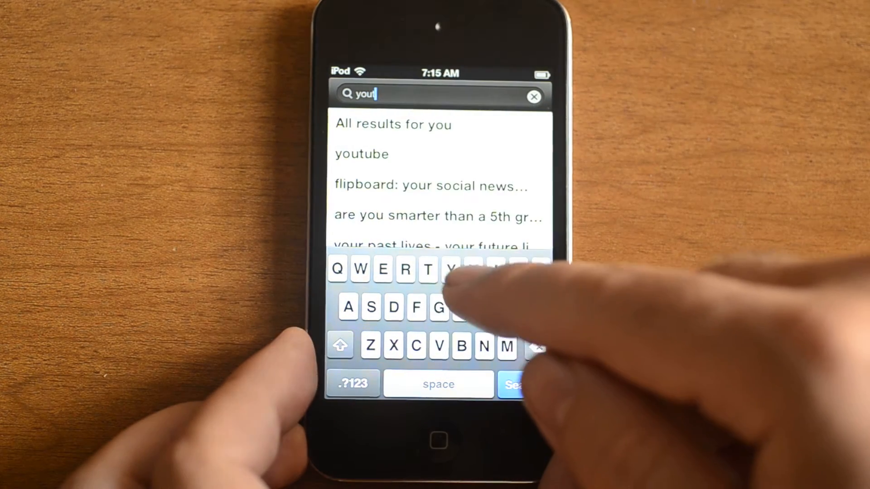
{"action": "left_click", "coordinate": [361, 153]}
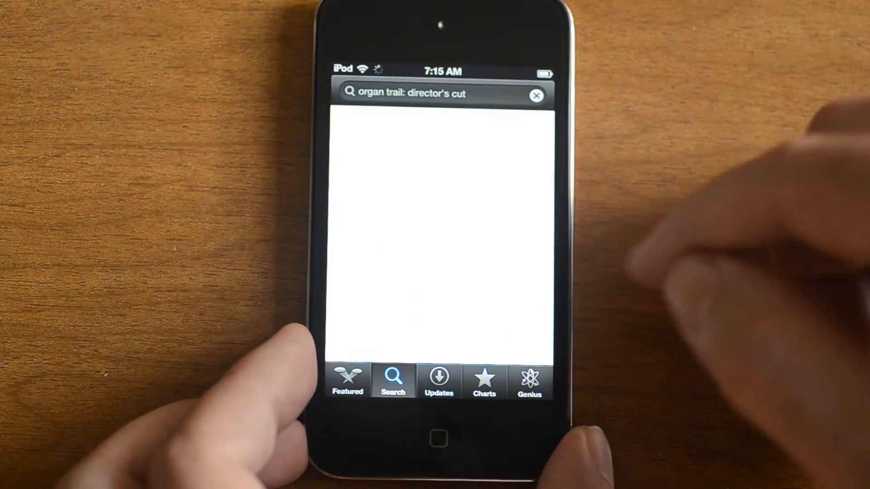
{"action": "left_click", "coordinate": [536, 96]}
{"action": "type", "text": "yout"}
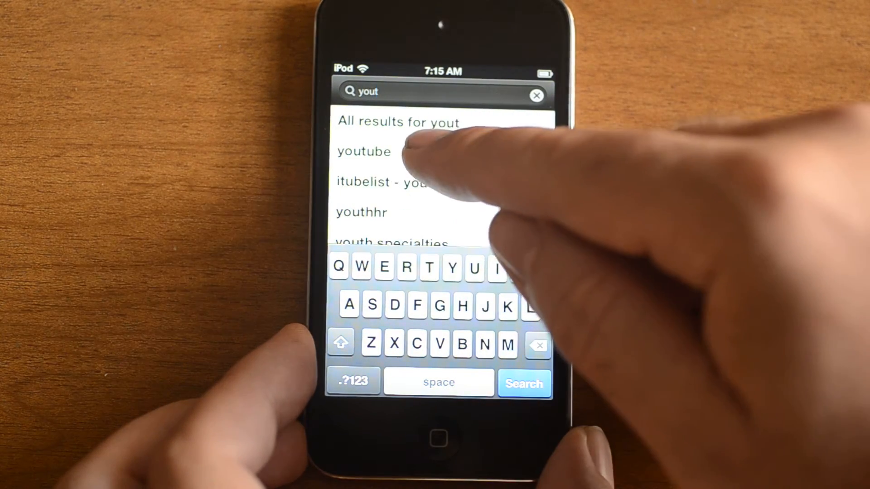
{"action": "left_click", "coordinate": [363, 151]}
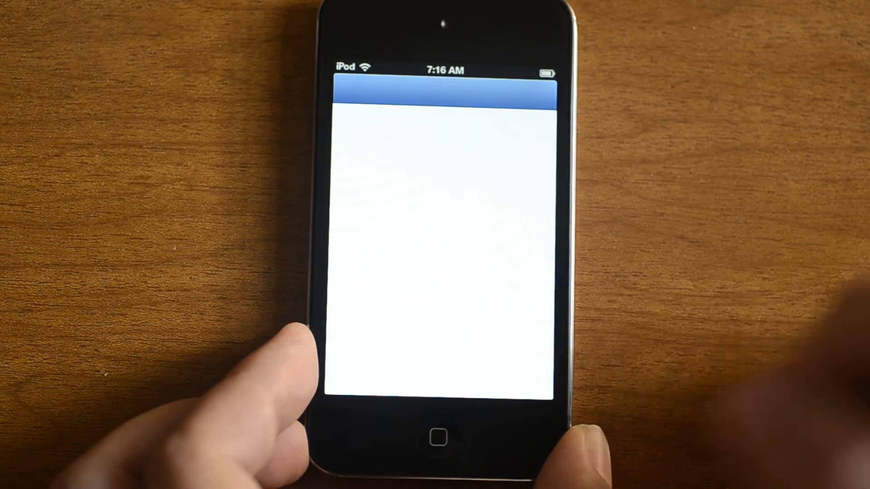
{"action": "left_click", "coordinate": [439, 436]}
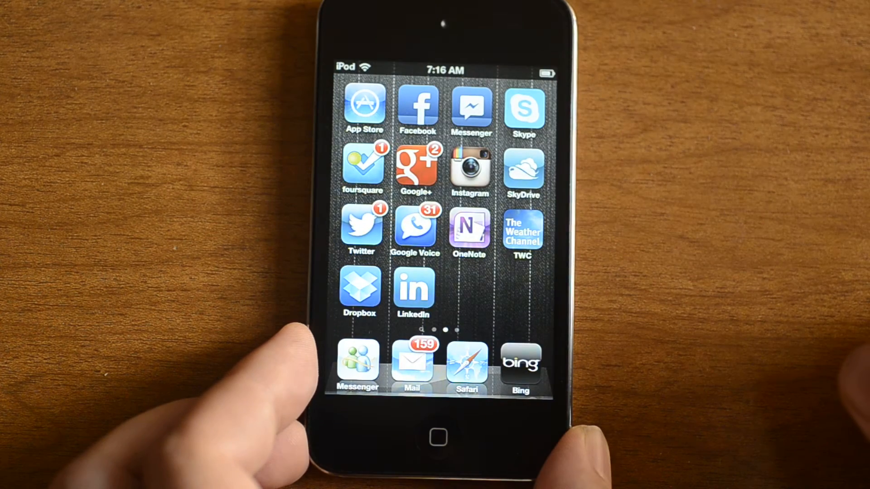